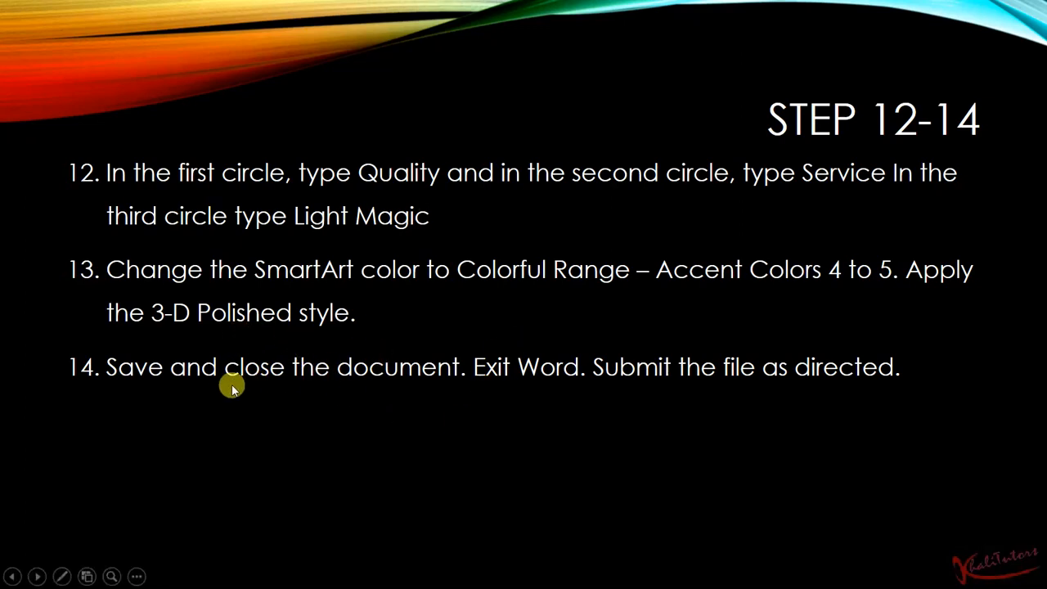
{"action": "mouse_move", "coordinate": [222, 389]}
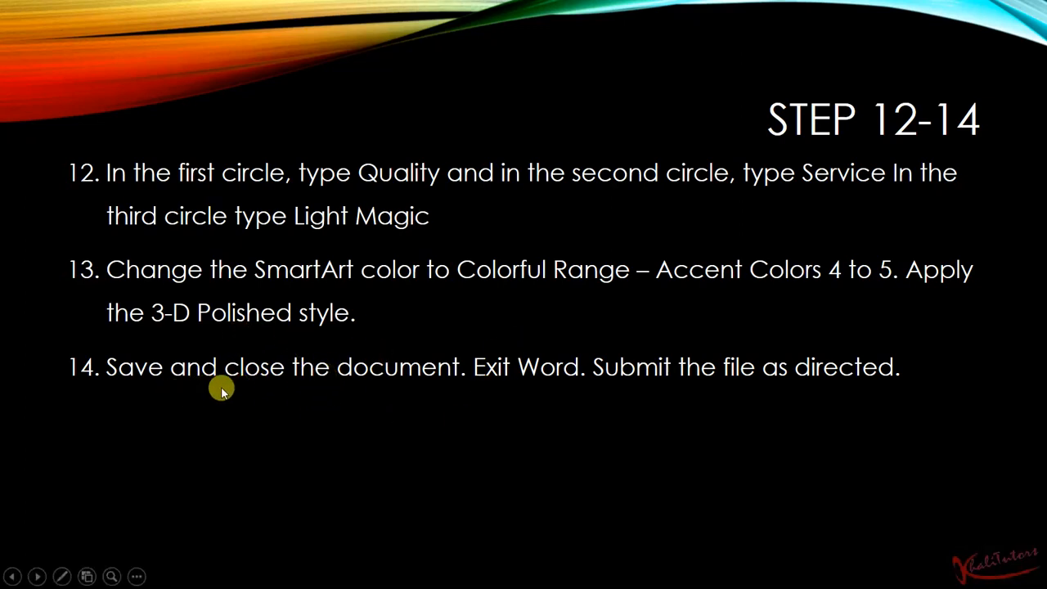
{"action": "mouse_move", "coordinate": [739, 382]}
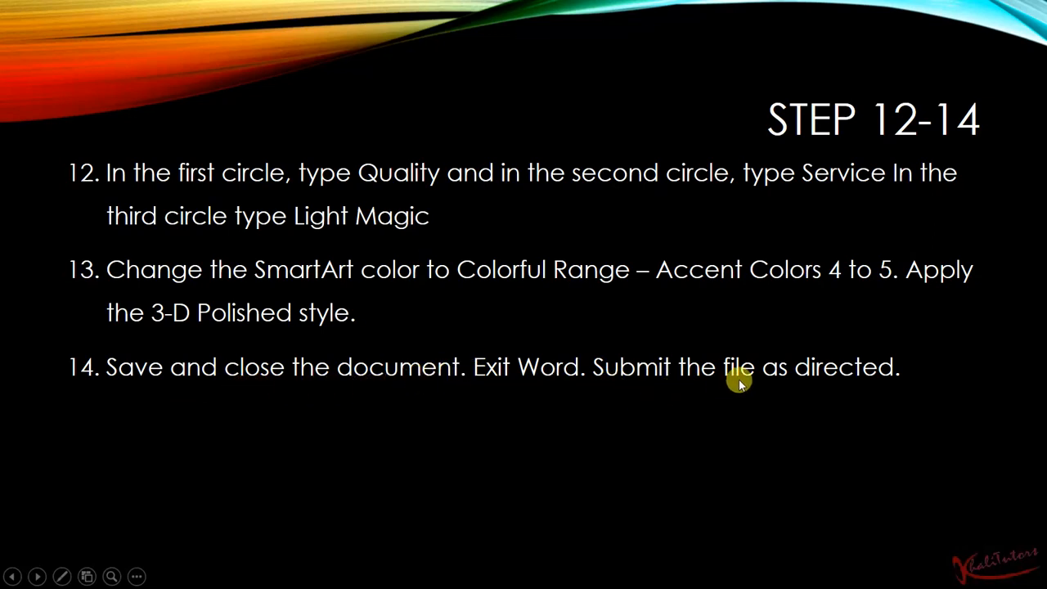
{"action": "mouse_move", "coordinate": [814, 380]}
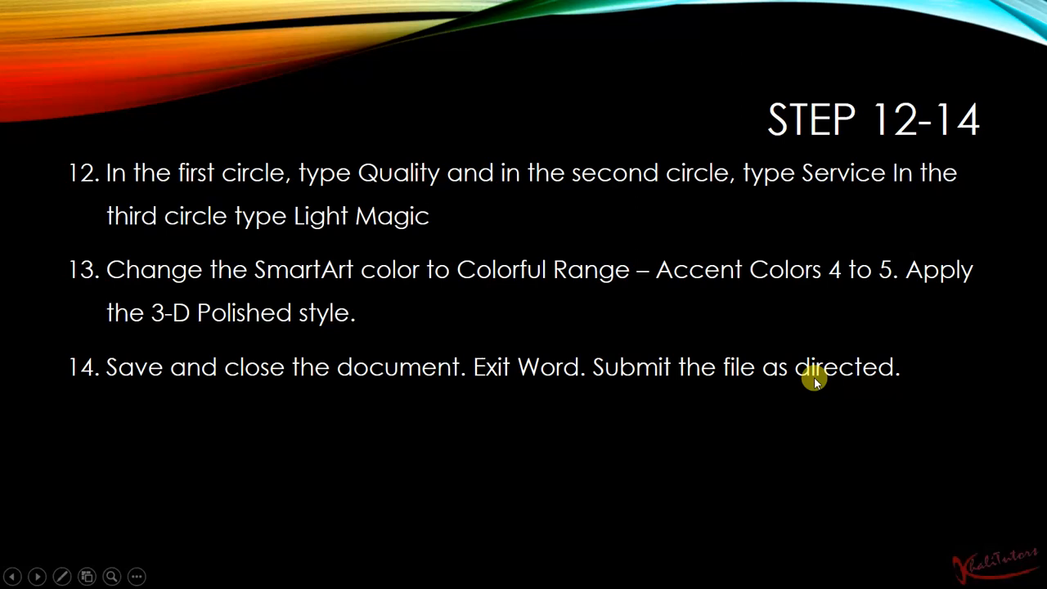
{"action": "mouse_move", "coordinate": [773, 327]}
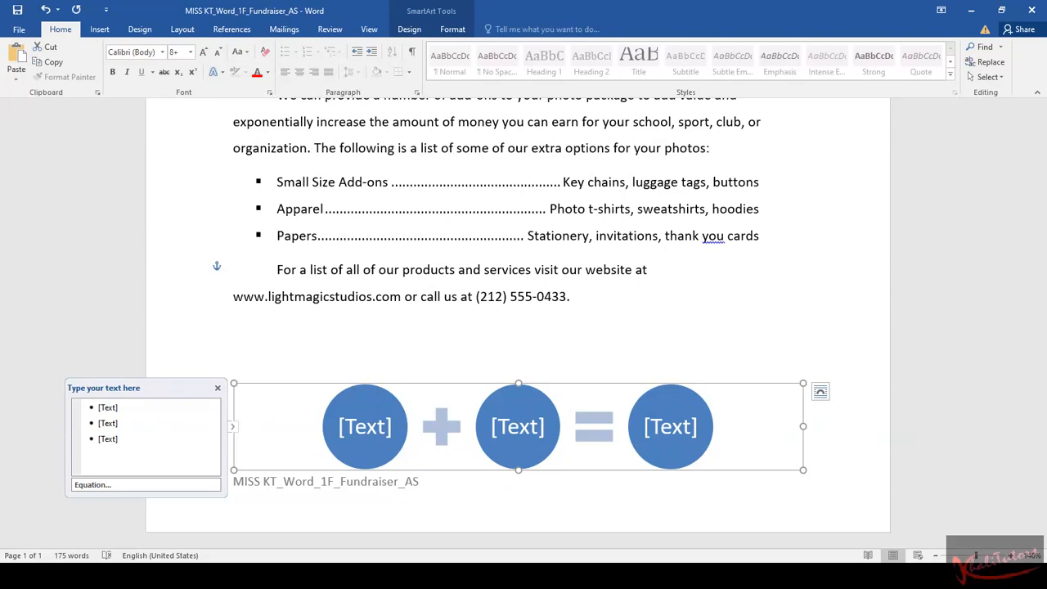
Fill the equation's circles with Quality, Service and Light Magic via the Text Pane.
{"action": "left_click", "coordinate": [217, 388]}
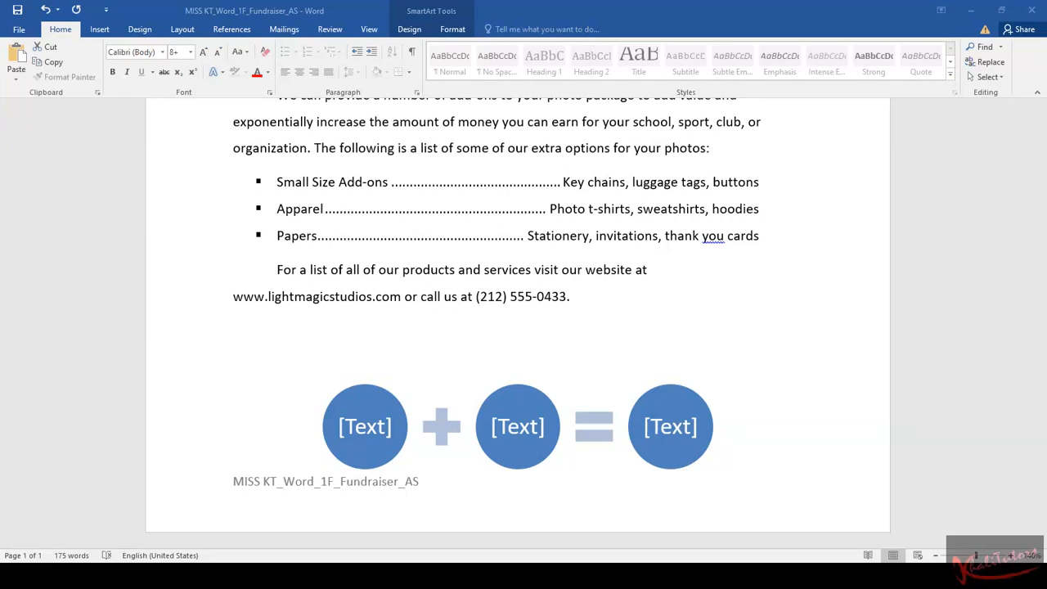
{"action": "left_click", "coordinate": [365, 425]}
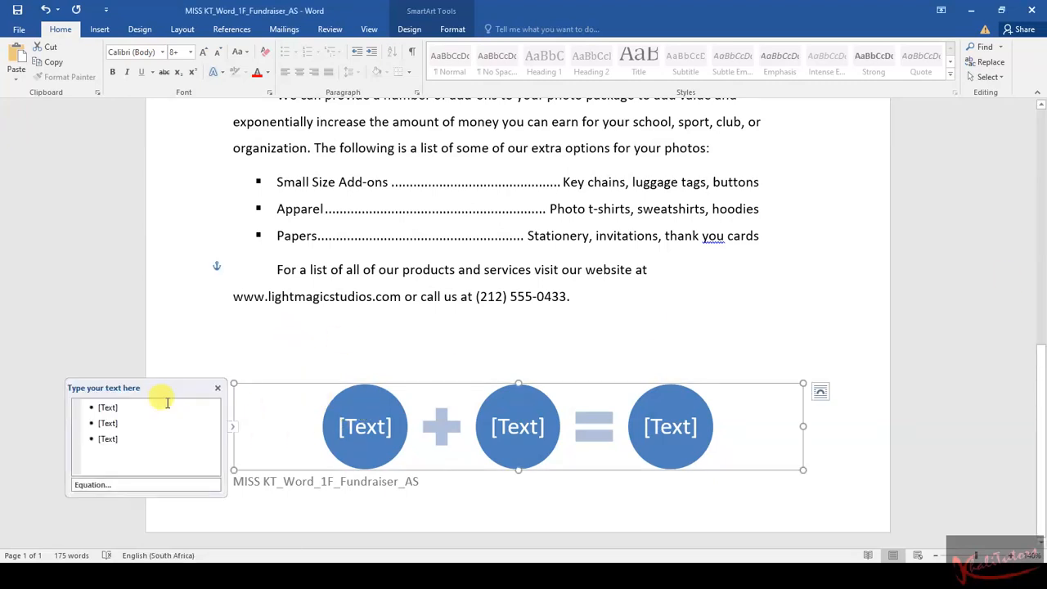
{"action": "right_click", "coordinate": [108, 407]}
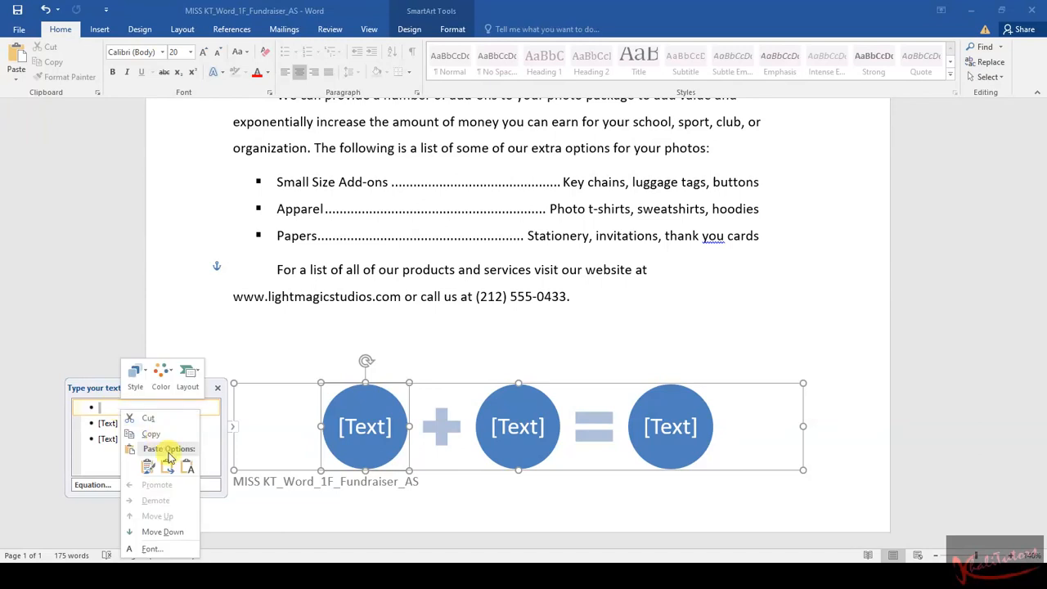
{"action": "type", "text": "Quality"}
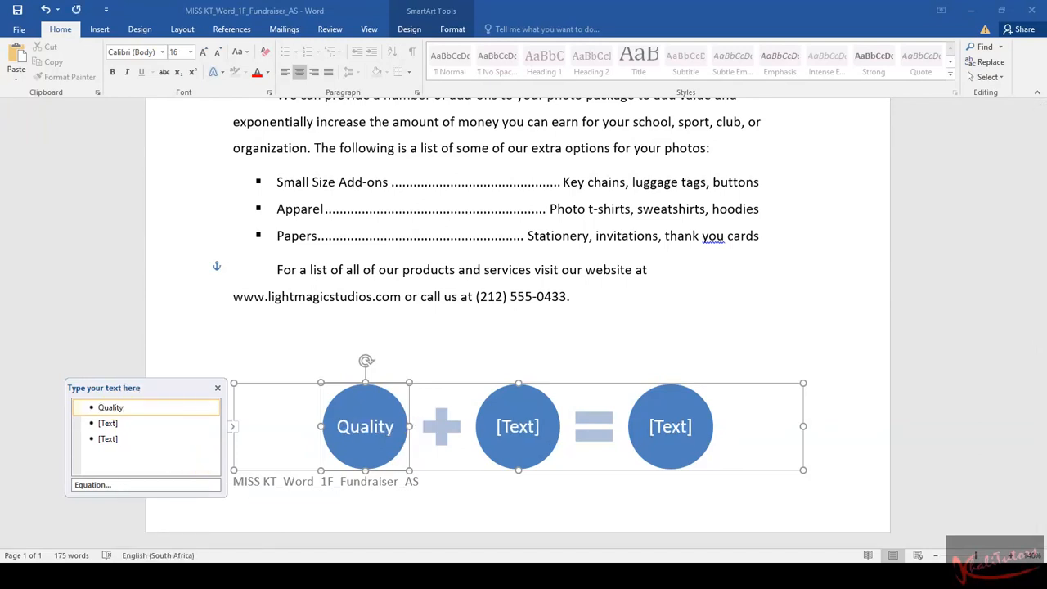
{"action": "left_click", "coordinate": [217, 386]}
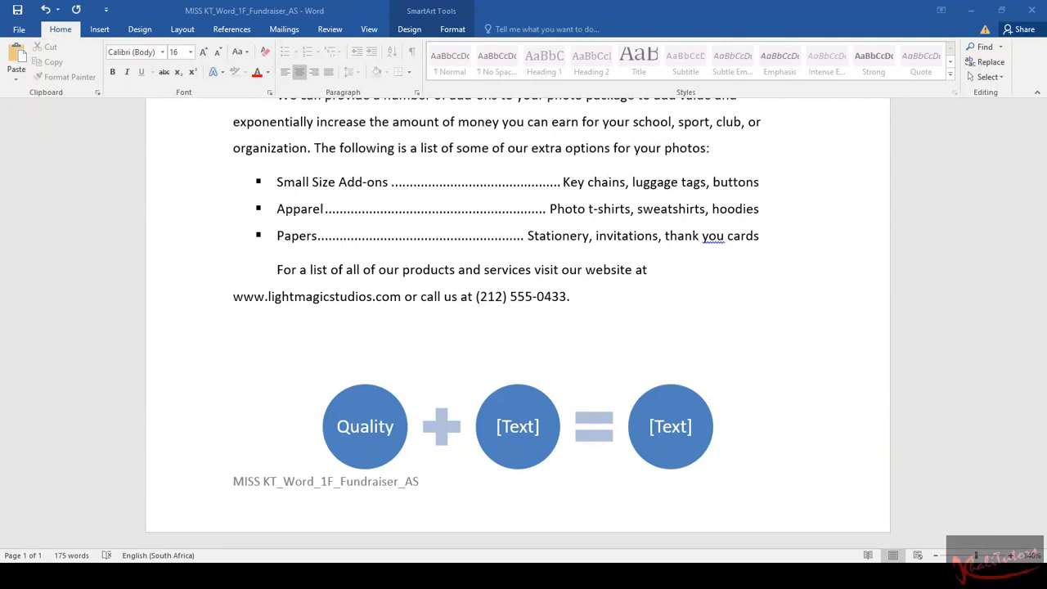
{"action": "mouse_move", "coordinate": [183, 451]}
{"action": "type", "text": "Service"}
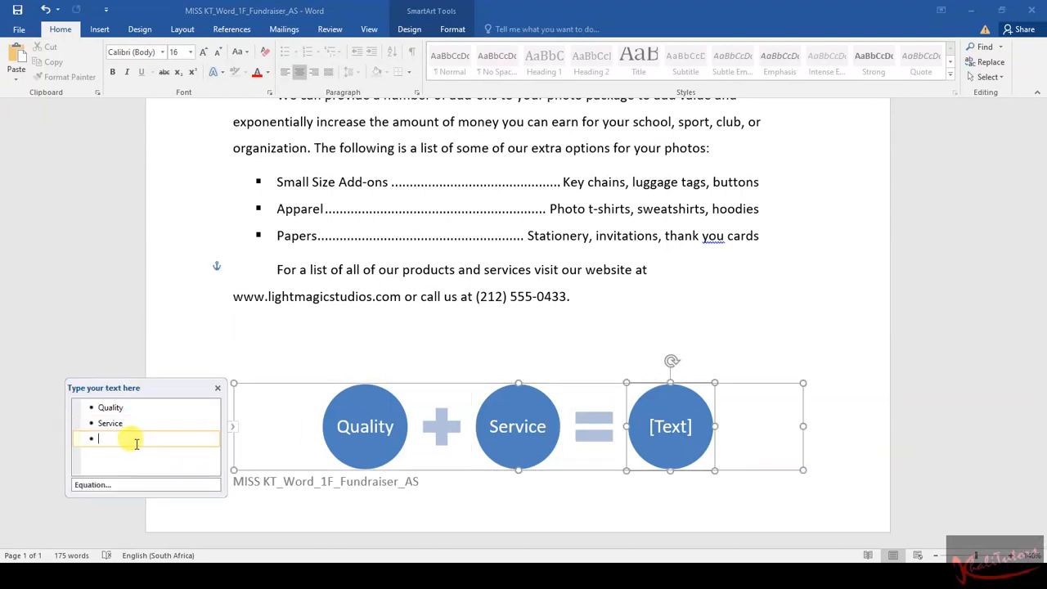
{"action": "type", "text": "Light Magic"}
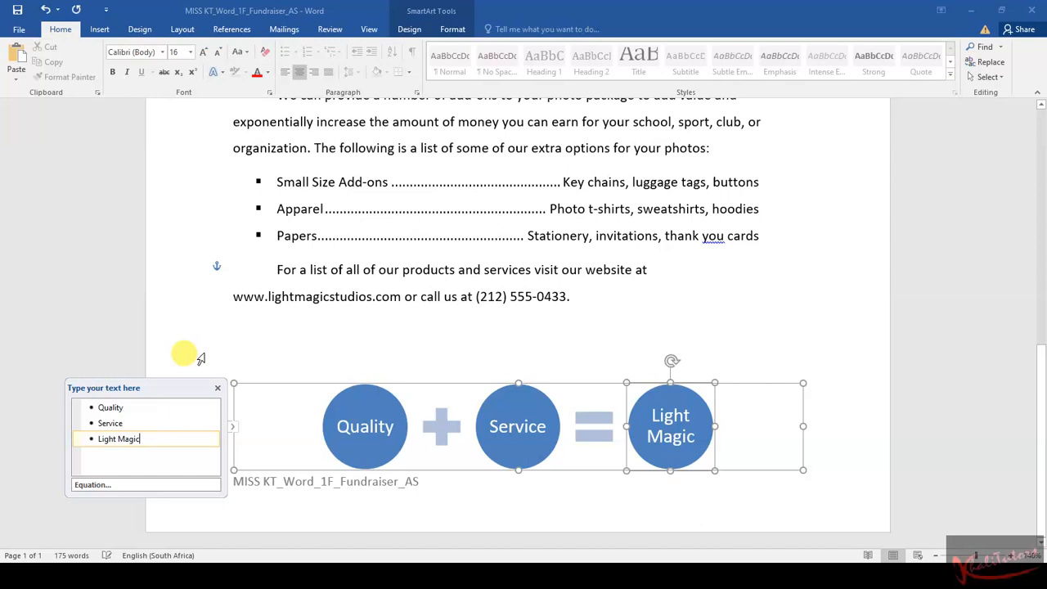
{"action": "mouse_move", "coordinate": [867, 314]}
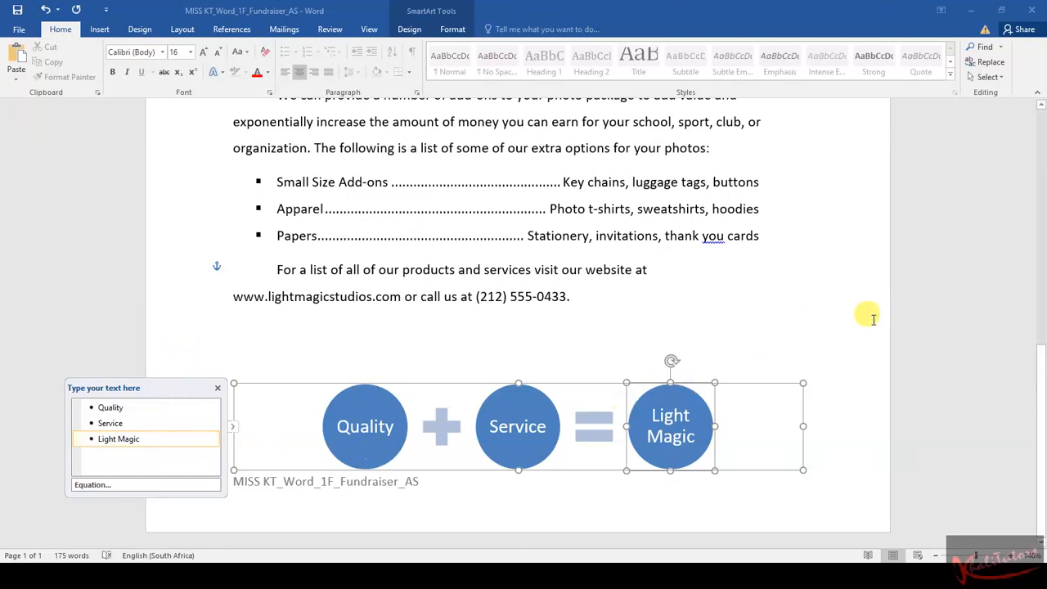
{"action": "mouse_move", "coordinate": [888, 335]}
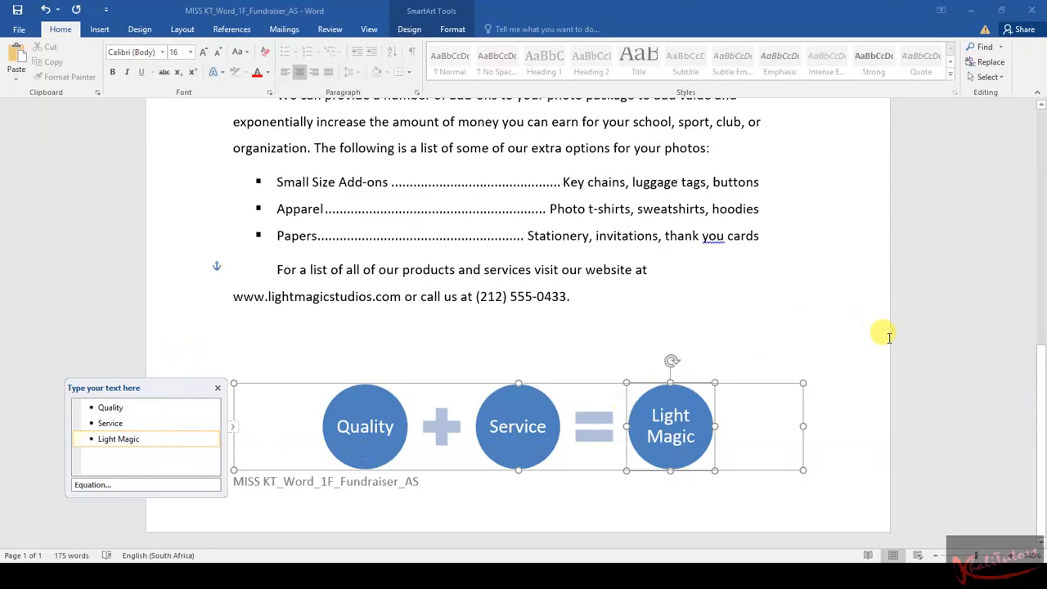
{"action": "mouse_move", "coordinate": [867, 345]}
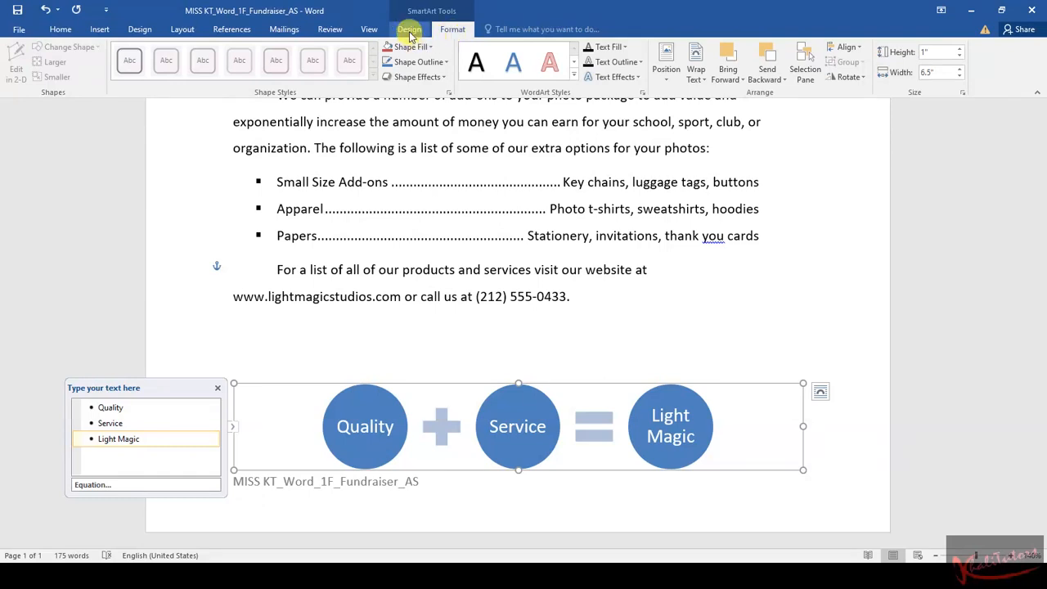
Apply Colorful Range – Accent Colors 4 to 5 so the circles turn purple, blue and teal.
{"action": "left_click", "coordinate": [408, 30]}
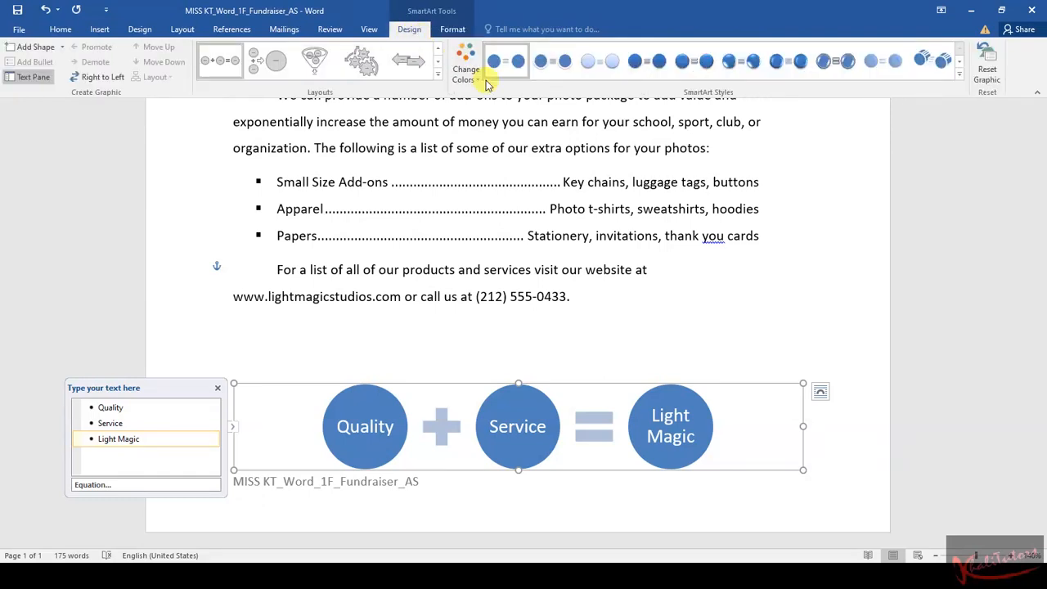
{"action": "mouse_move", "coordinate": [466, 64]}
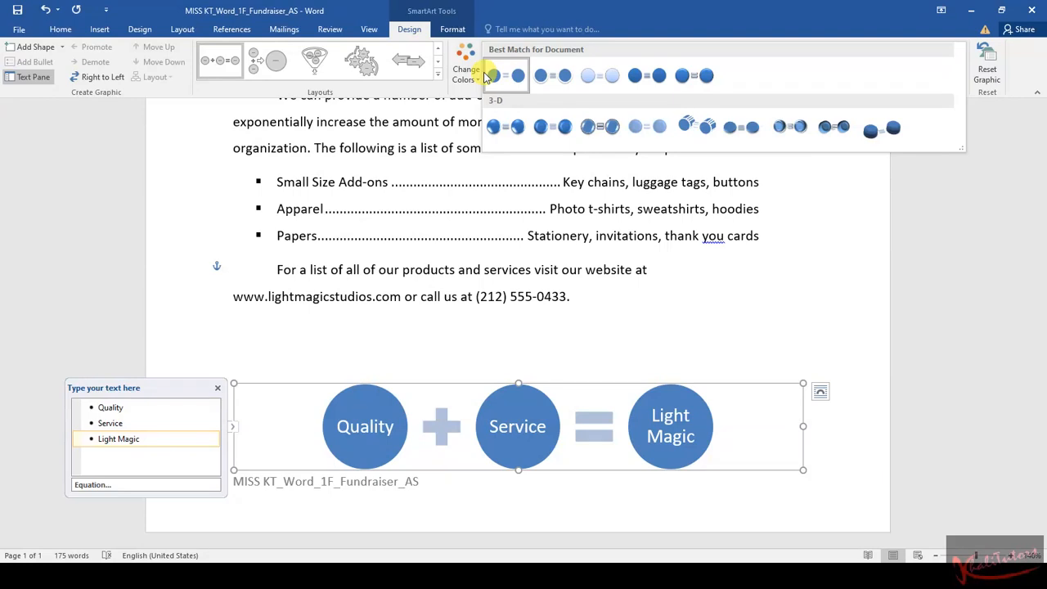
{"action": "left_click", "coordinate": [466, 62]}
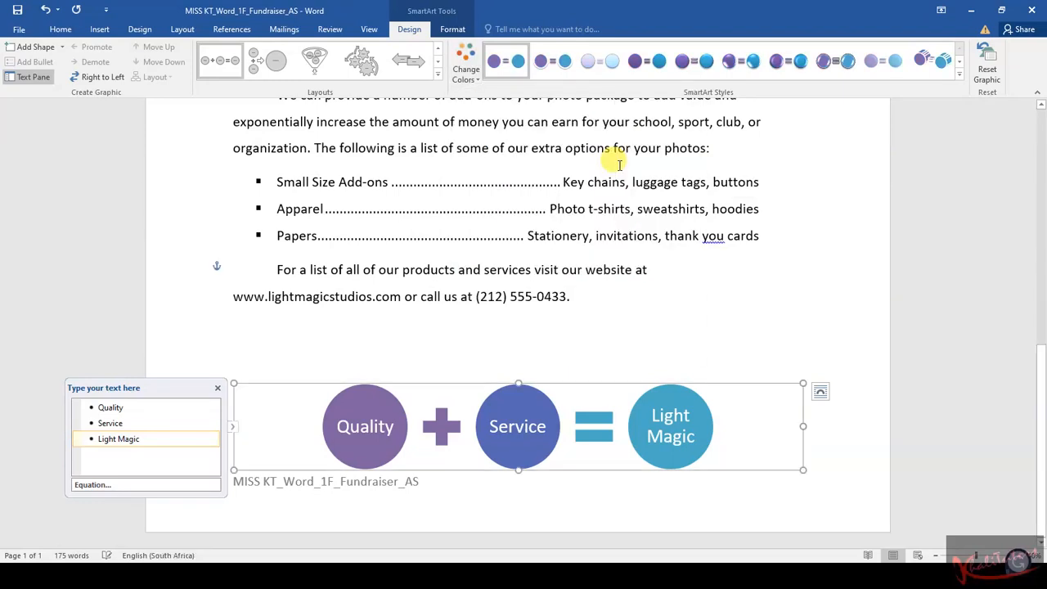
{"action": "mouse_move", "coordinate": [732, 215]}
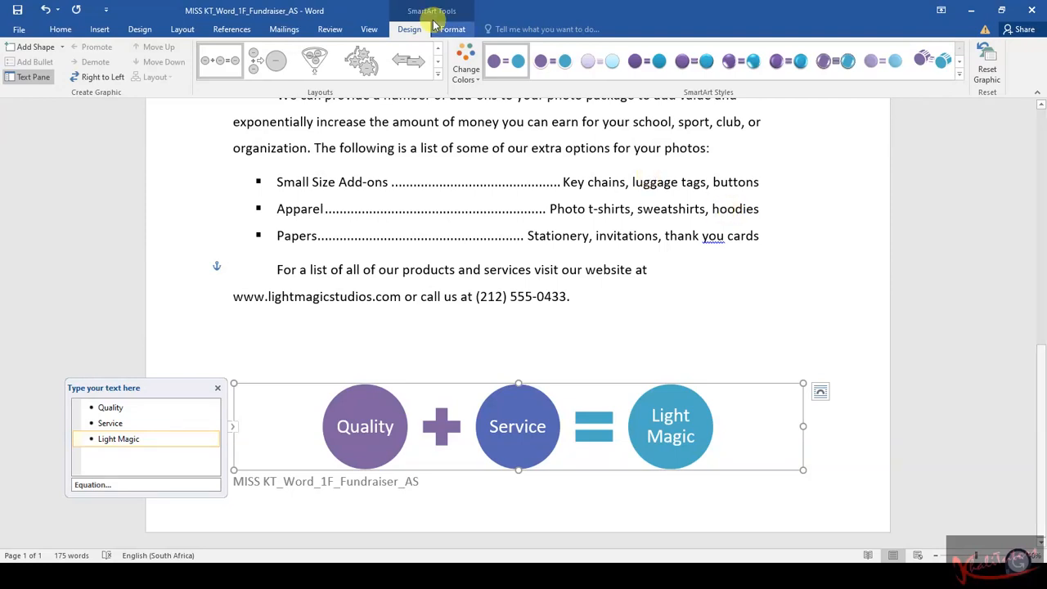
Apply the 3-D Polished SmartArt style from the expanded gallery and deselect the graphic.
{"action": "left_click", "coordinate": [464, 62]}
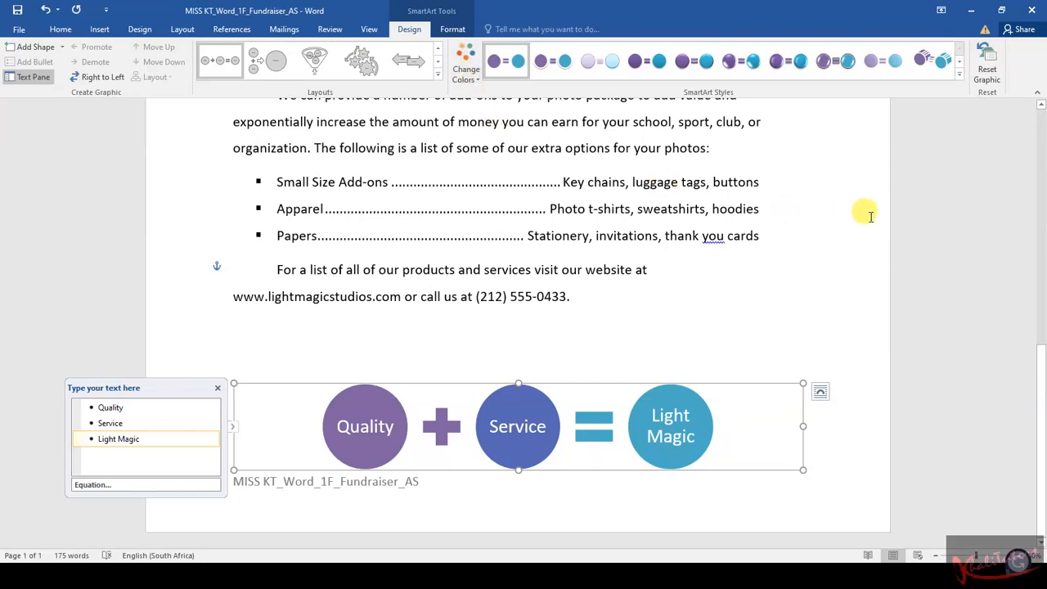
{"action": "mouse_move", "coordinate": [662, 128]}
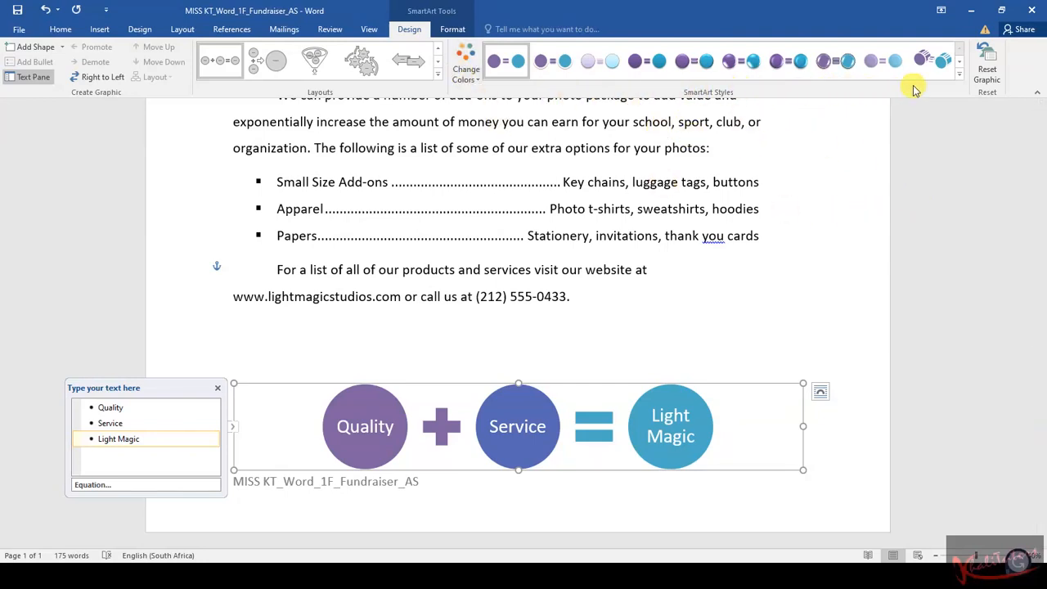
{"action": "left_click", "coordinate": [958, 74]}
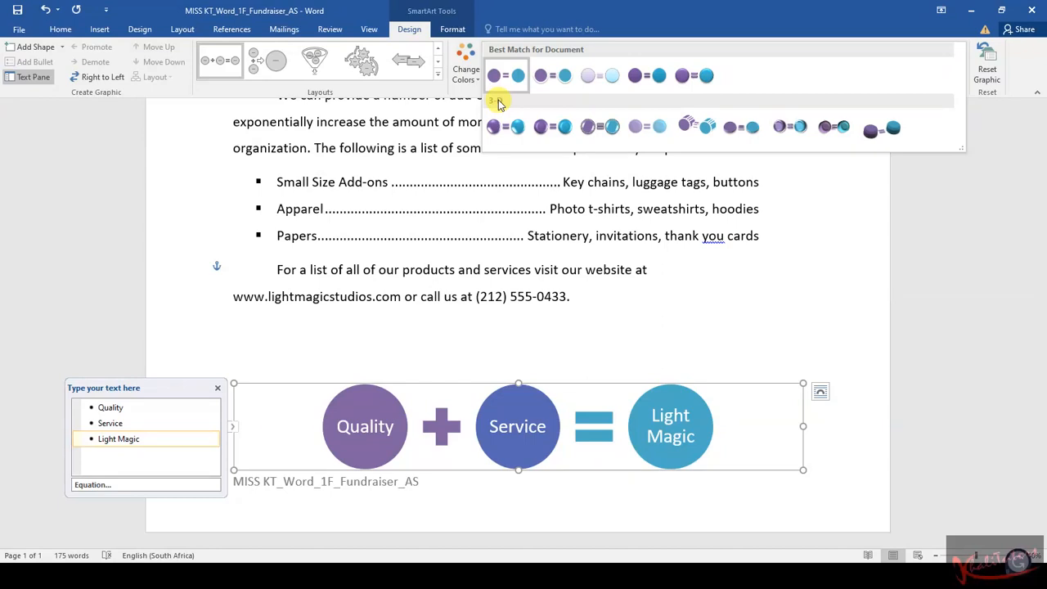
{"action": "left_click", "coordinate": [505, 127]}
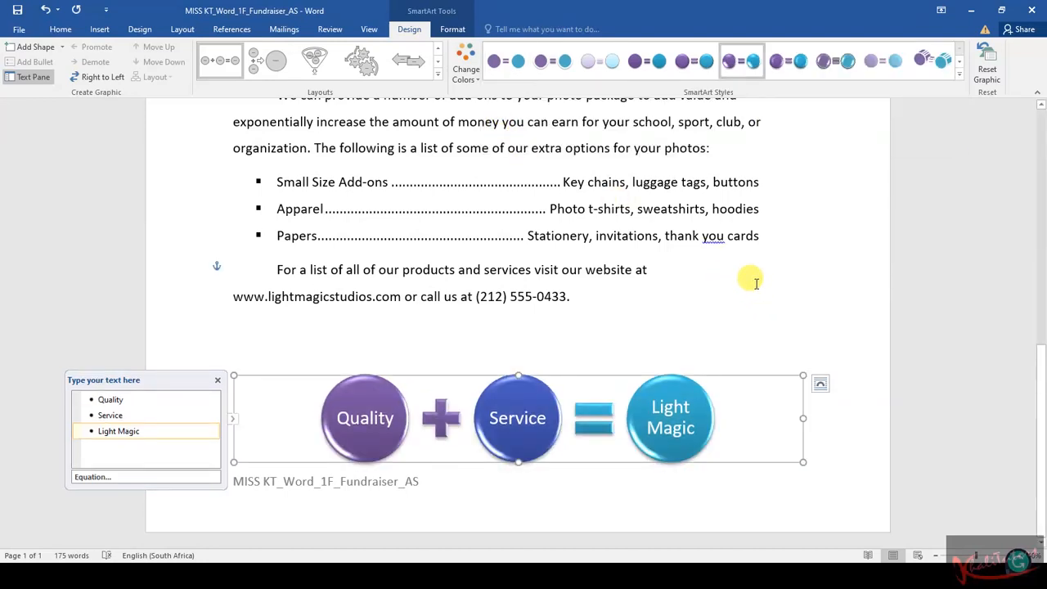
{"action": "mouse_move", "coordinate": [867, 327]}
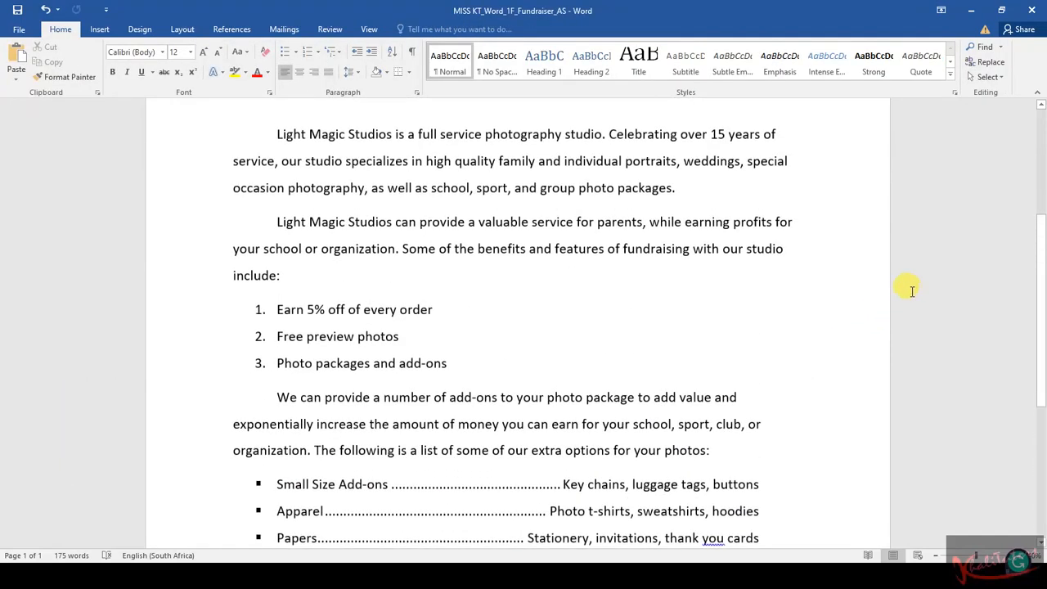
{"action": "scroll", "scroll_direction": "down", "scroll_amount": 3}
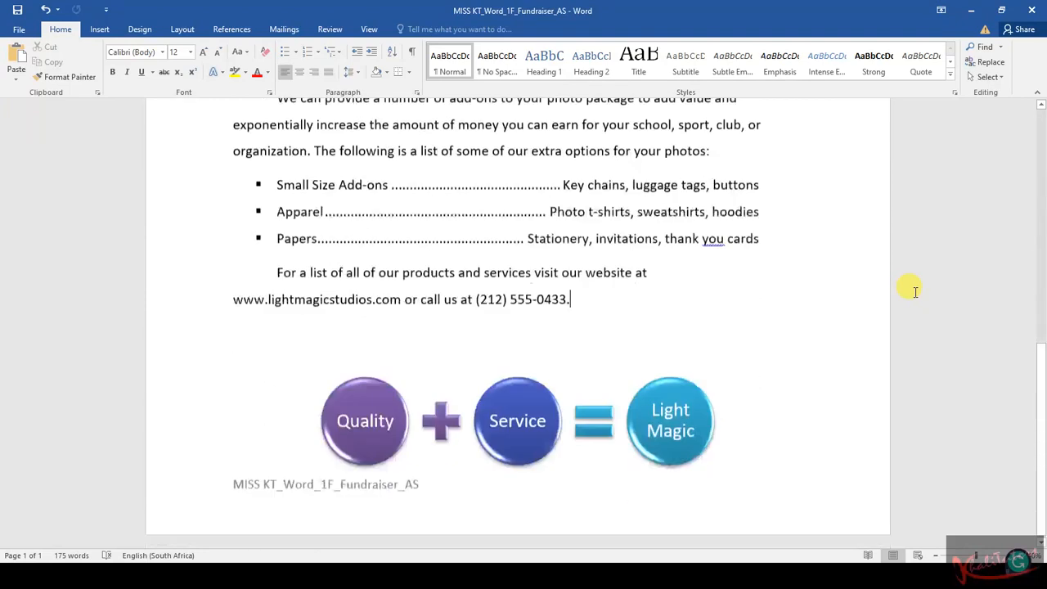